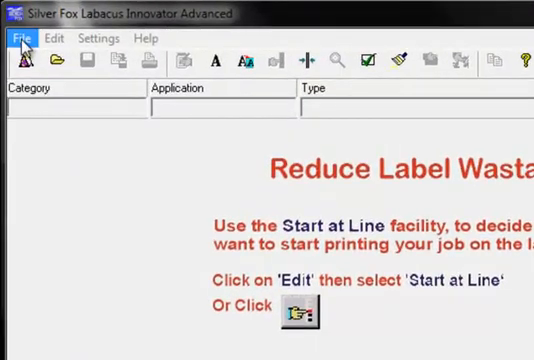
# Step: Start a new label job with New job (Wizard) from the File menu
pyautogui.click(20, 38)
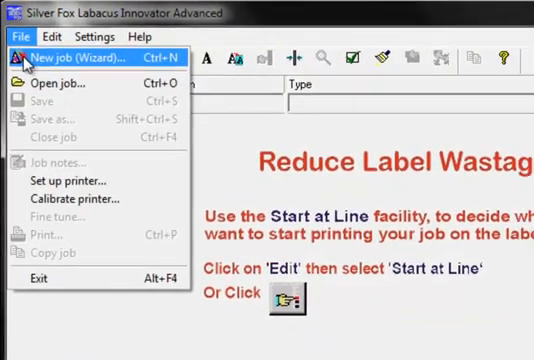
pyautogui.click(69, 57)
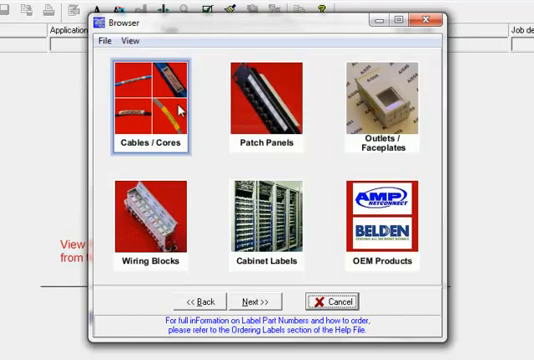
# Step: Browse from Cables / Cores to the Wrap-Around template part numbers
pyautogui.click(390, 100)
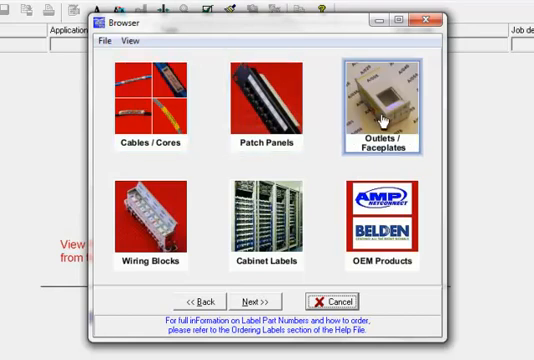
pyautogui.click(261, 215)
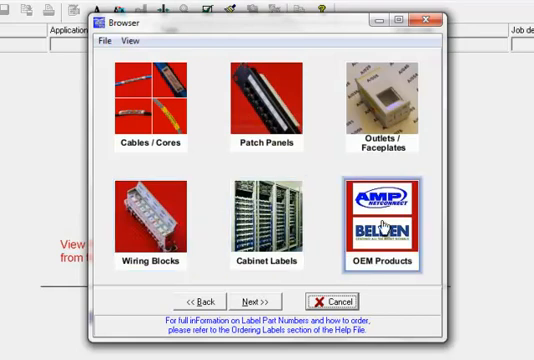
pyautogui.click(150, 95)
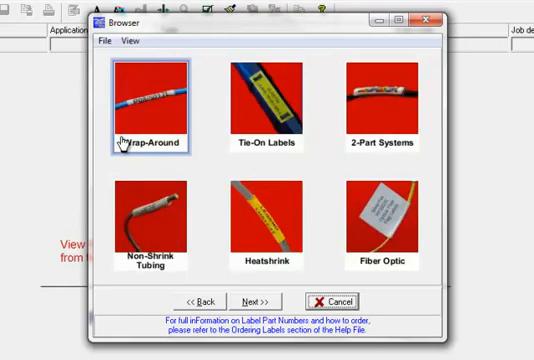
pyautogui.moveTo(150, 163)
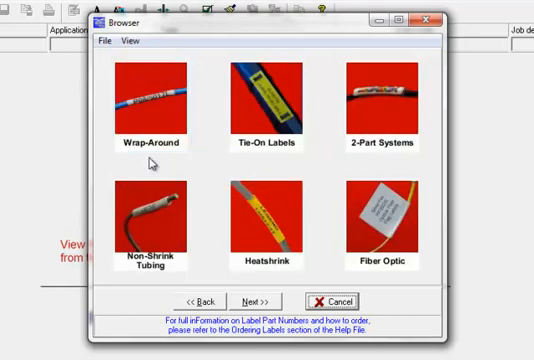
pyautogui.click(155, 105)
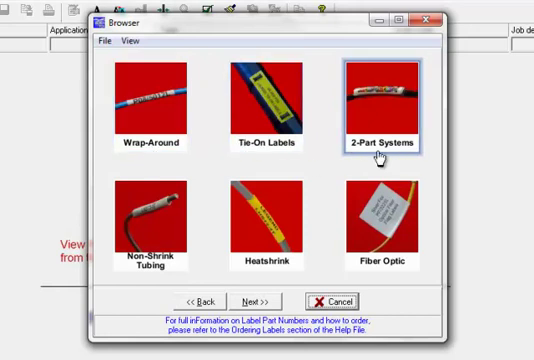
pyautogui.click(160, 215)
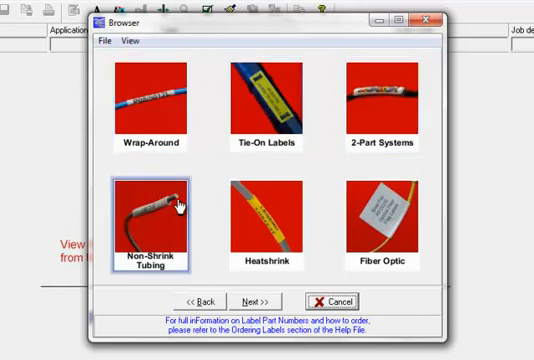
pyautogui.click(268, 218)
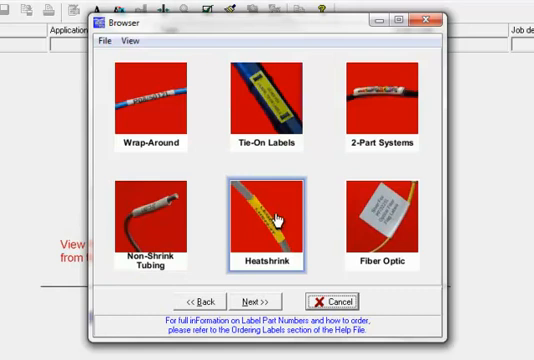
pyautogui.click(384, 215)
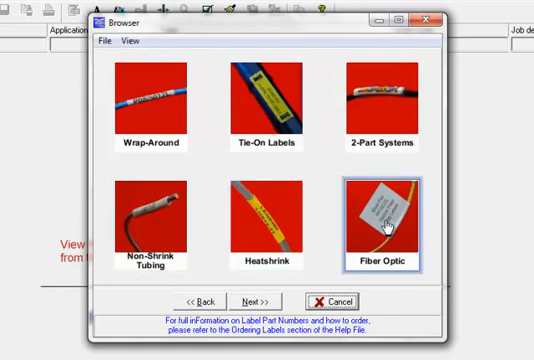
pyautogui.click(253, 301)
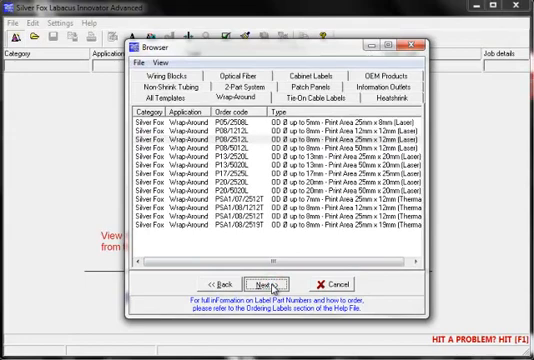
# Step: Proceed with the P08/2512L wrap-around template for cables up to 8mm
pyautogui.click(262, 284)
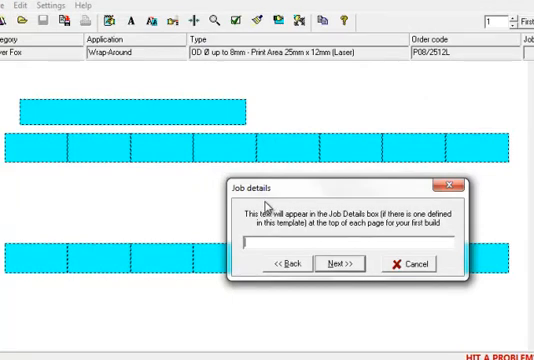
pyautogui.moveTo(131, 114)
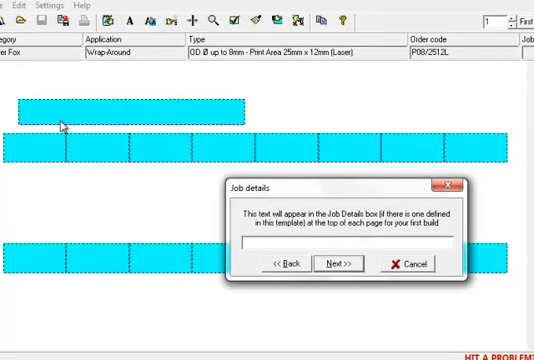
pyautogui.moveTo(88, 135)
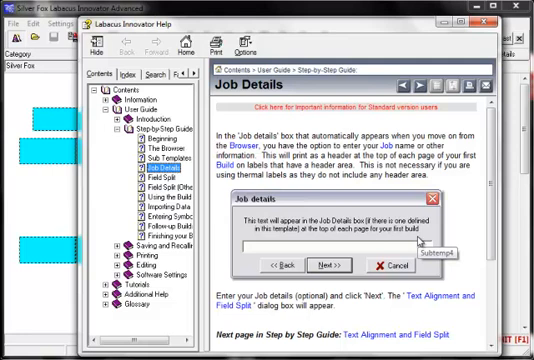
pyautogui.moveTo(467, 240)
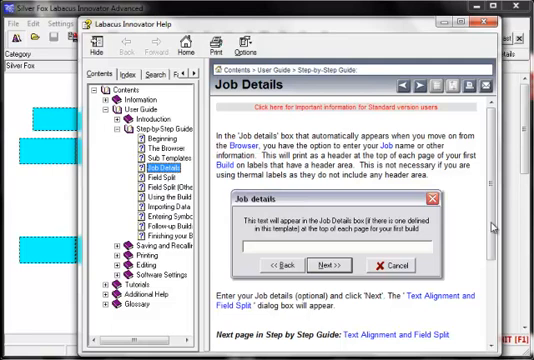
pyautogui.scroll(-3)
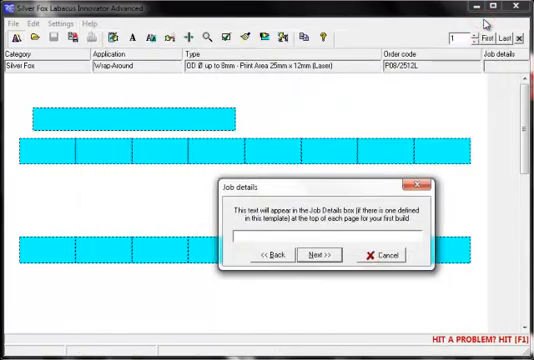
# Step: Enter 'Building 1 Room 3 Cabinet 2' as the job details and continue
pyautogui.write('Building 1 Room 3')
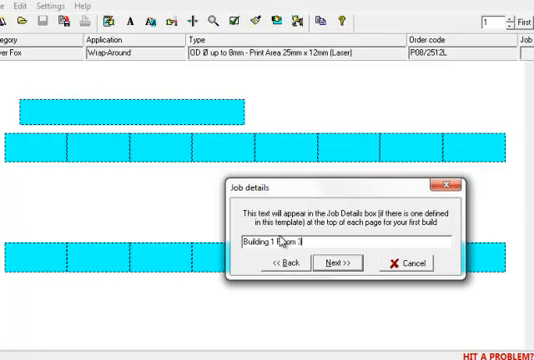
pyautogui.write('Cabinet')
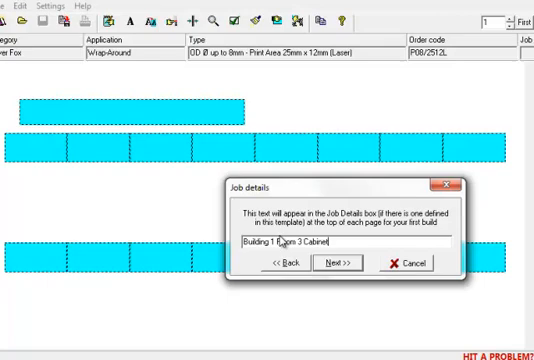
pyautogui.write('2')
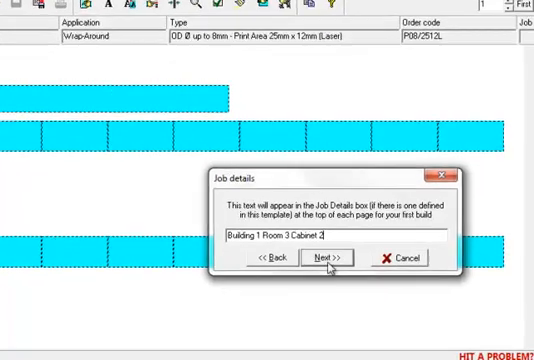
pyautogui.click(322, 258)
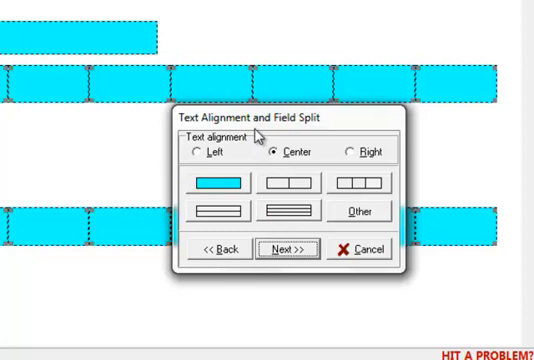
pyautogui.moveTo(231, 152)
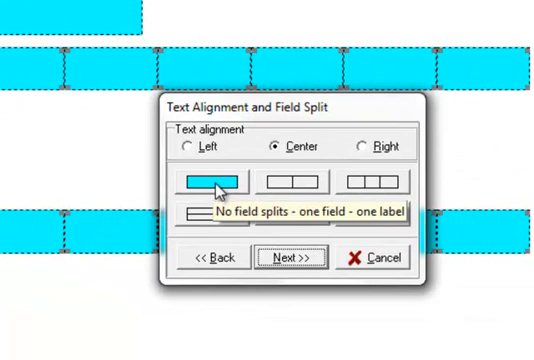
# Step: After previewing split layouts, confirm centred text with a single field per label
pyautogui.click(298, 186)
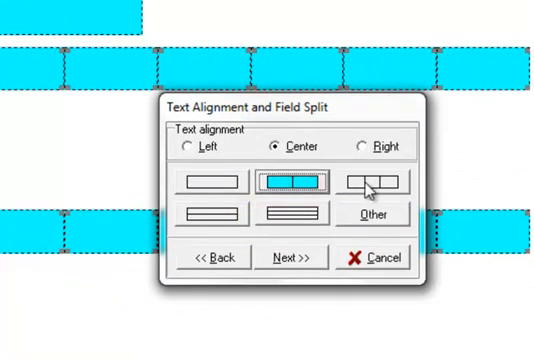
pyautogui.click(213, 213)
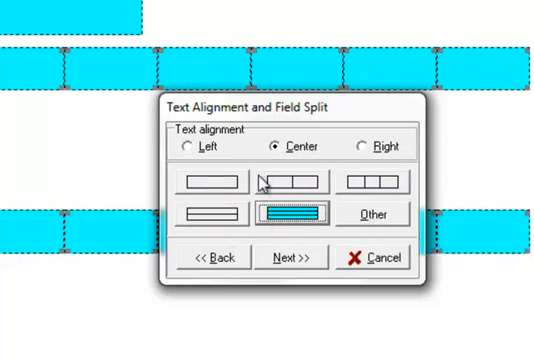
pyautogui.click(213, 179)
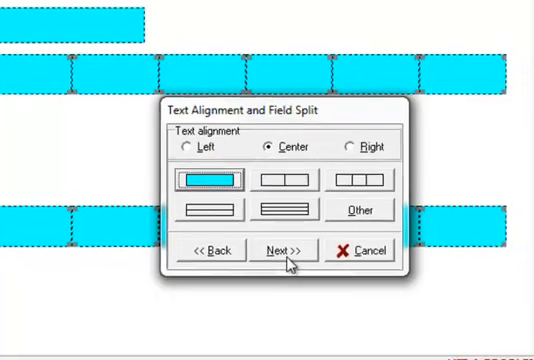
pyautogui.click(282, 248)
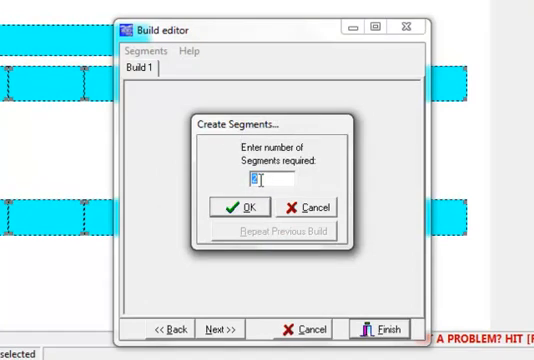
# Step: Build two segments with One, Two and Three in Segment2 and apply them
pyautogui.click(248, 207)
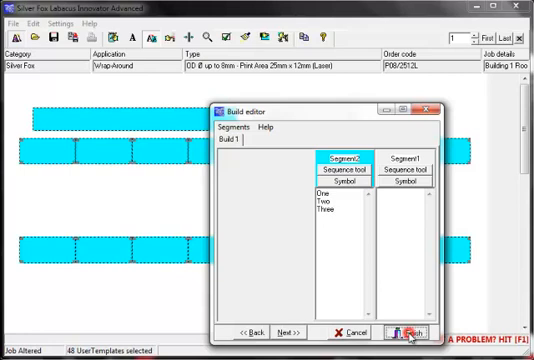
pyautogui.click(407, 332)
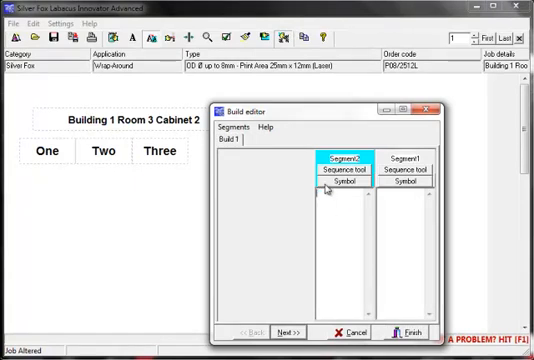
# Step: Generate numbers 001 to 100 for Segment2 and apply them to the labels
pyautogui.doubleClick(345, 176)
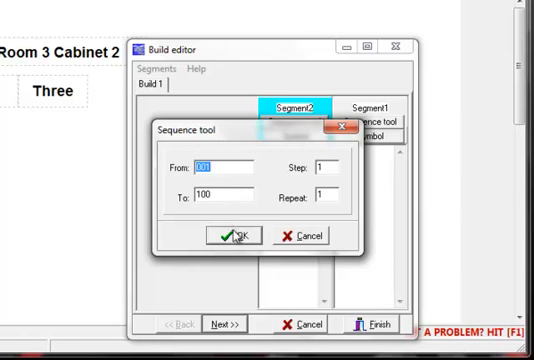
pyautogui.click(233, 235)
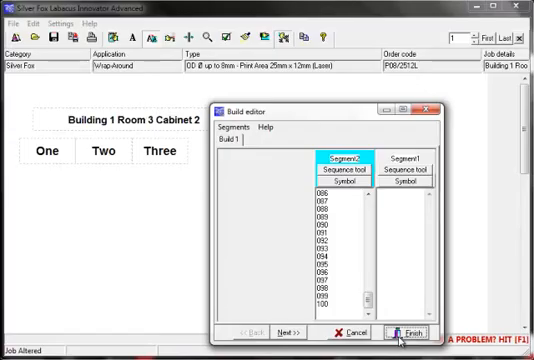
pyautogui.click(412, 331)
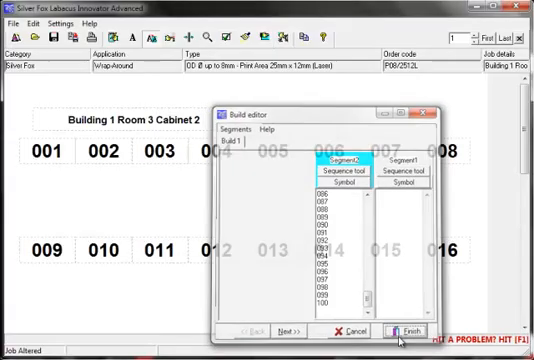
pyautogui.click(404, 331)
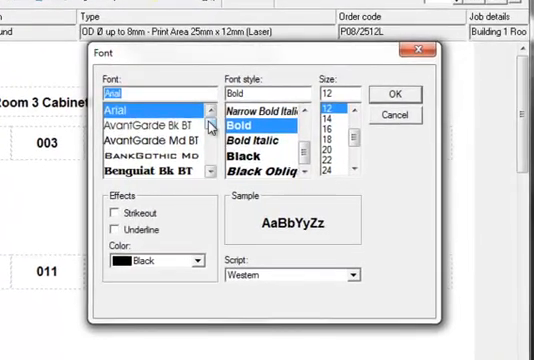
# Step: Restyle the heading bold, trying Courier New before settling on Arial Bold size 18
pyautogui.scroll(-3)
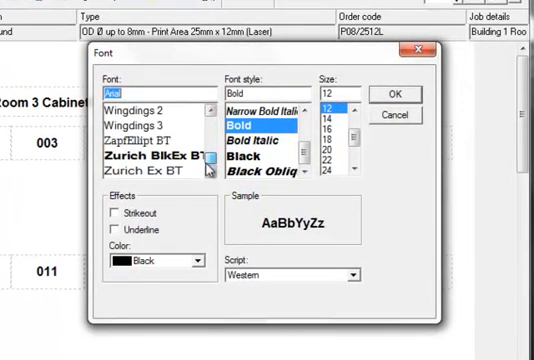
pyautogui.scroll(3)
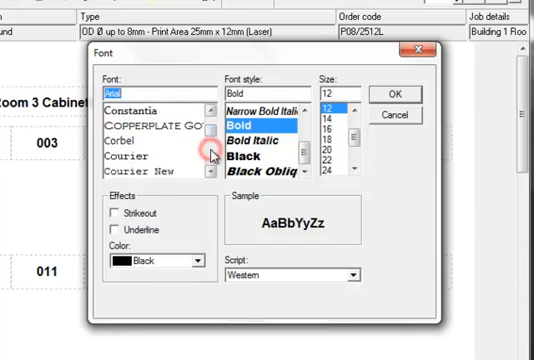
pyautogui.click(140, 173)
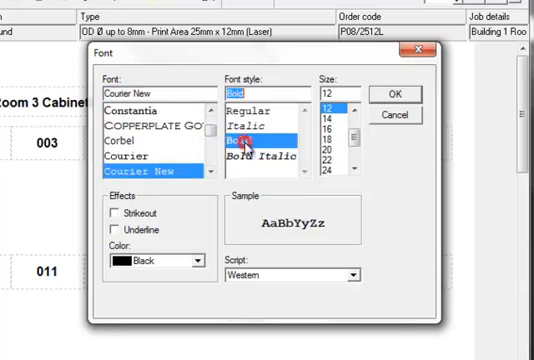
pyautogui.click(330, 135)
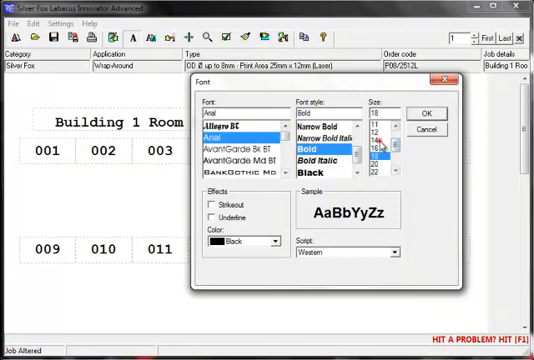
pyautogui.click(427, 112)
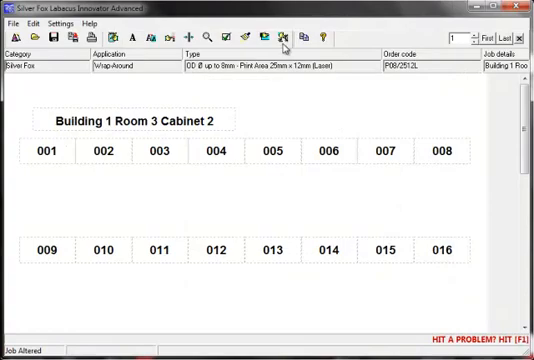
# Step: Replace Segment2's numbers with an A to Z letter sequence
pyautogui.click(285, 35)
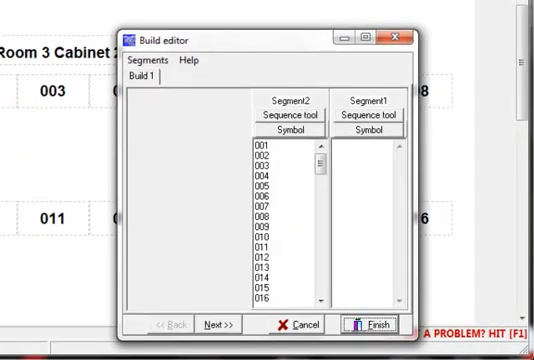
pyautogui.click(291, 115)
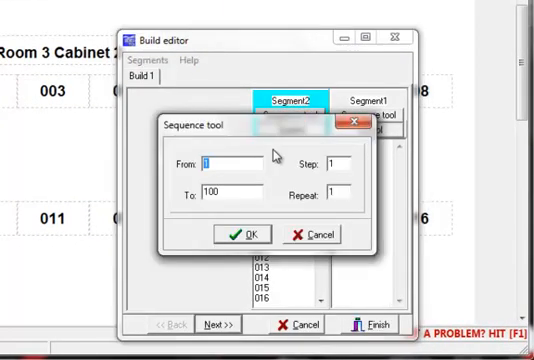
pyautogui.moveTo(240, 180)
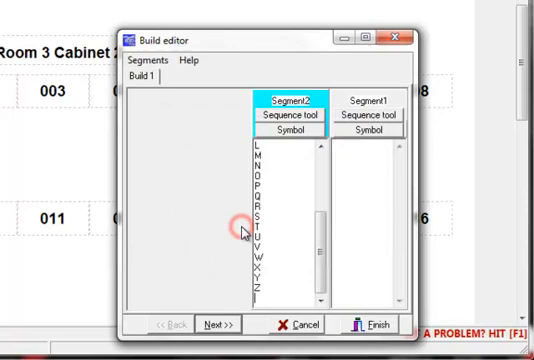
pyautogui.click(360, 325)
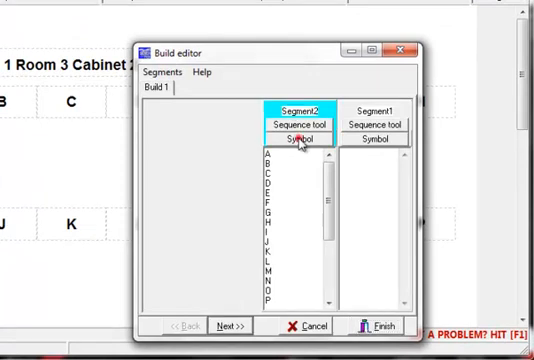
# Step: Swap the letters for the Wingdings computer symbol and apply it to the label
pyautogui.click(296, 140)
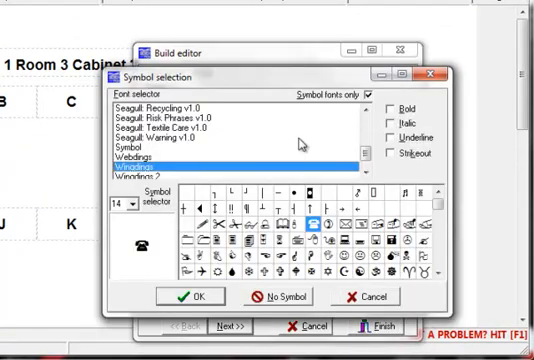
pyautogui.moveTo(340, 158)
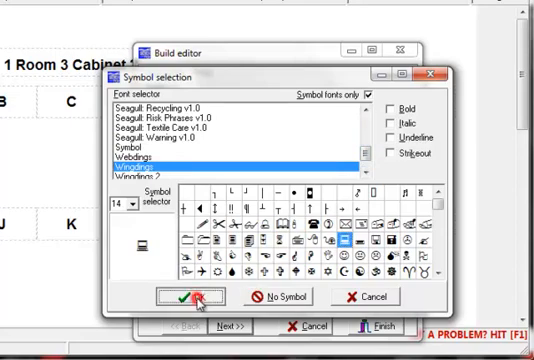
pyautogui.click(196, 297)
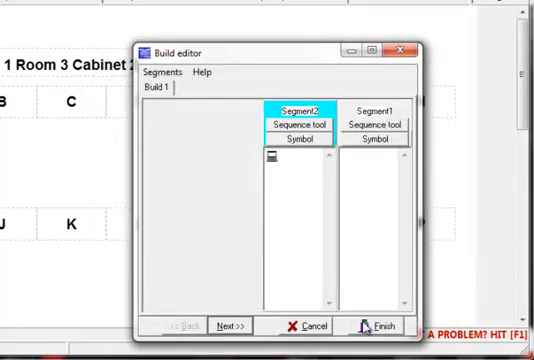
pyautogui.click(376, 326)
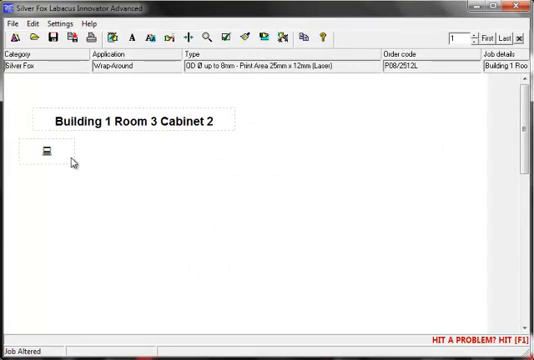
pyautogui.moveTo(256, 210)
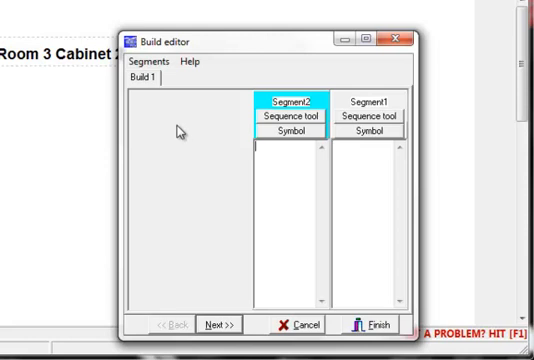
# Step: Finish the Segment2 list so the labels read C1-P1A-01 through C1-P1A-16
pyautogui.click(153, 63)
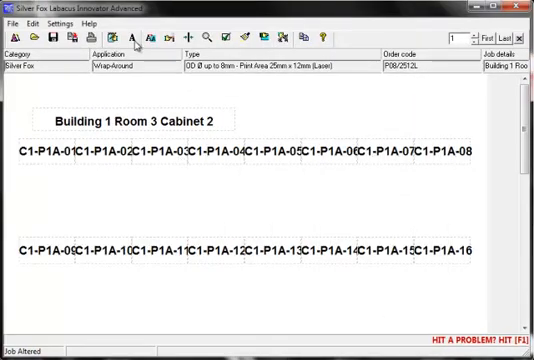
pyautogui.click(131, 35)
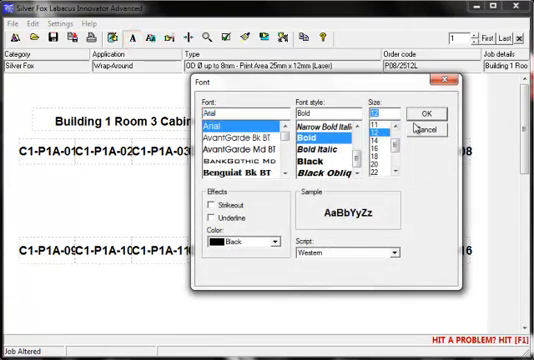
# Step: Confirm a smaller label font size, such as 12, so the C1-P1A values fit
pyautogui.click(429, 110)
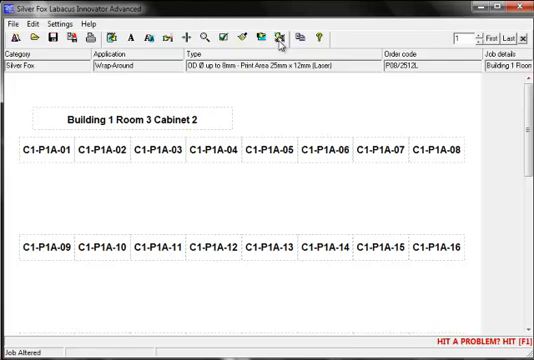
pyautogui.click(279, 35)
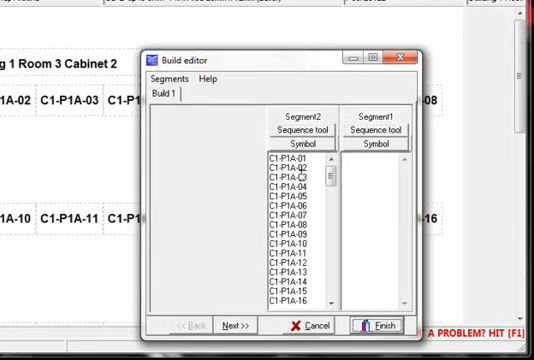
# Step: Clear Segment2's typed values and start Segments > Import
pyautogui.click(176, 77)
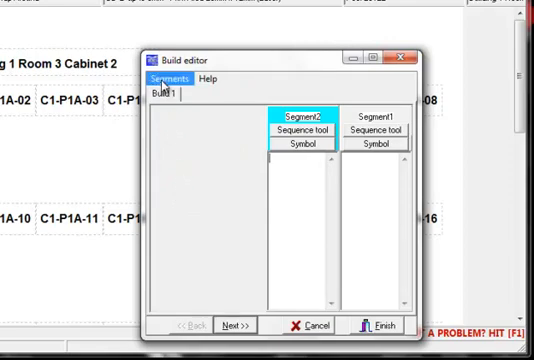
pyautogui.click(178, 76)
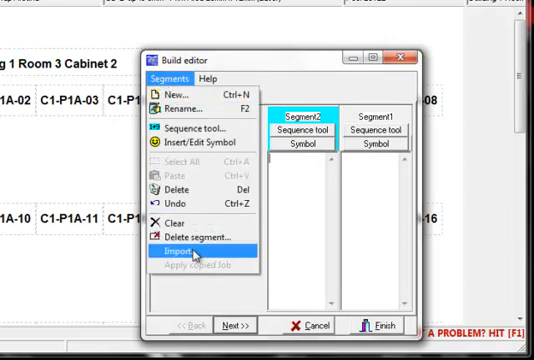
pyautogui.click(187, 249)
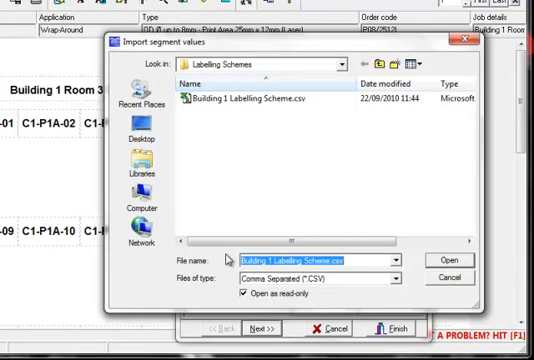
pyautogui.moveTo(175, 123)
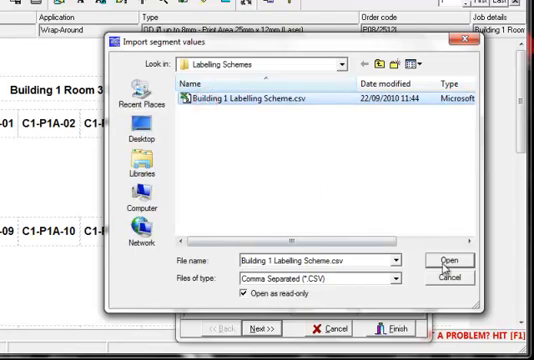
# Step: Open Building 1 Labelling Scheme.csv as the import source
pyautogui.click(441, 236)
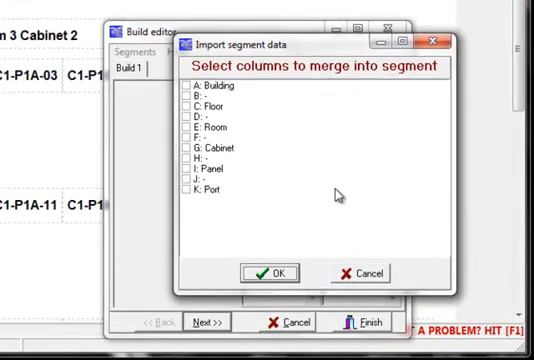
pyautogui.moveTo(285, 170)
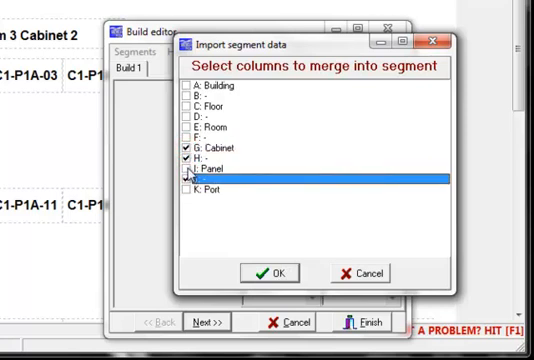
# Step: Merge spreadsheet columns G Cabinet through K Port into Segment2's values
pyautogui.click(196, 190)
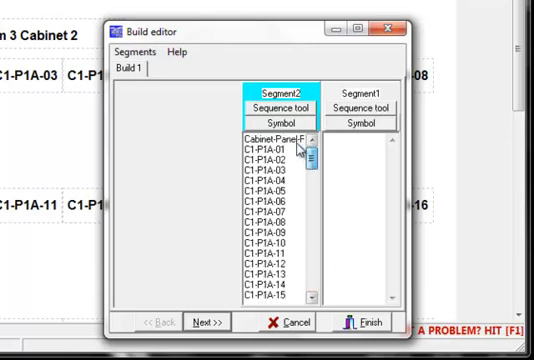
# Step: Remove the Cabinet-Panel-Port header entry and apply the imported values to the labels
pyautogui.click(273, 138)
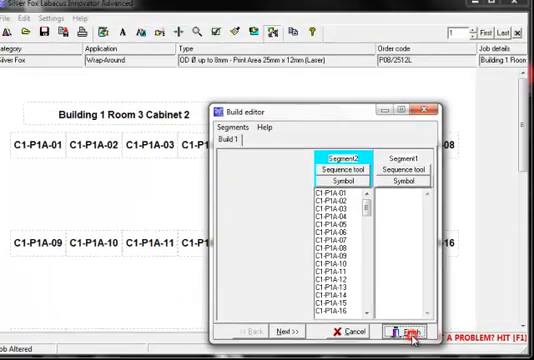
pyautogui.click(401, 330)
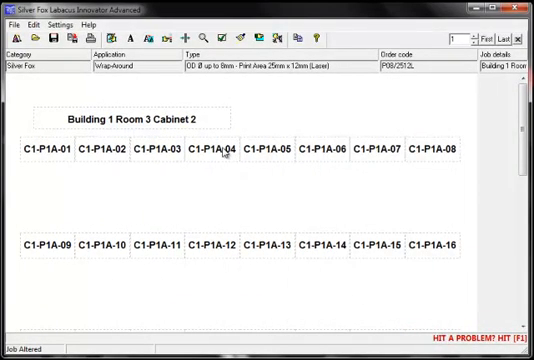